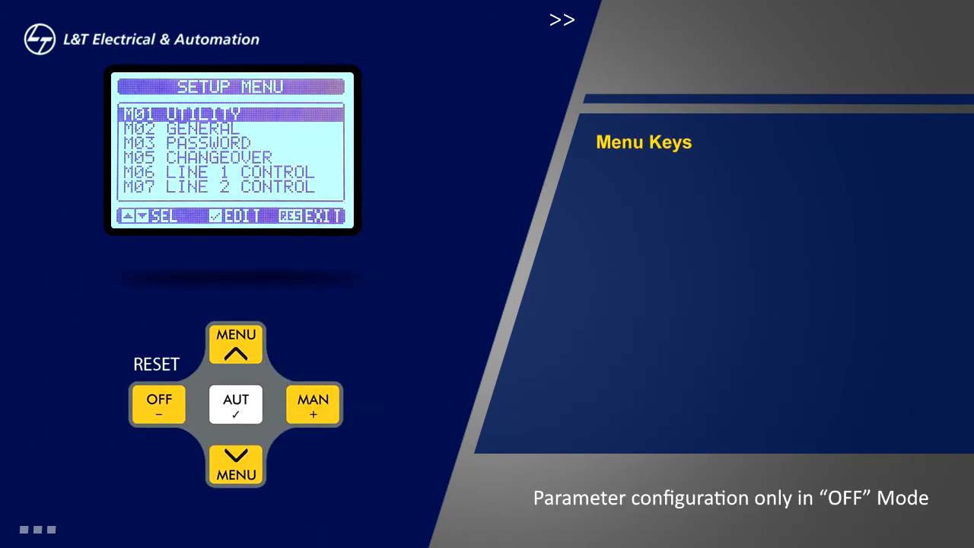
Scroll the setup-menu highlight with the MENU down and up keys between M01 and M05
left_click(236, 464)
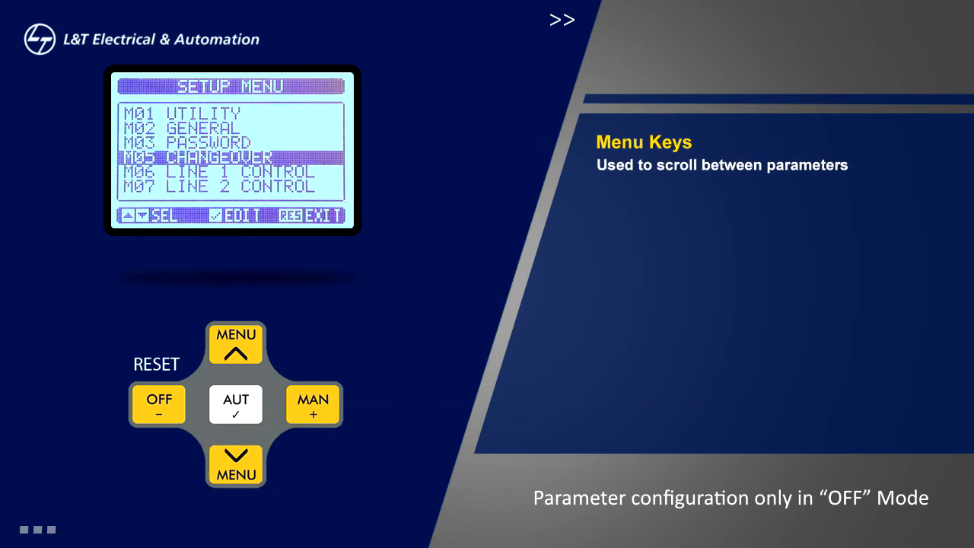
left_click(236, 342)
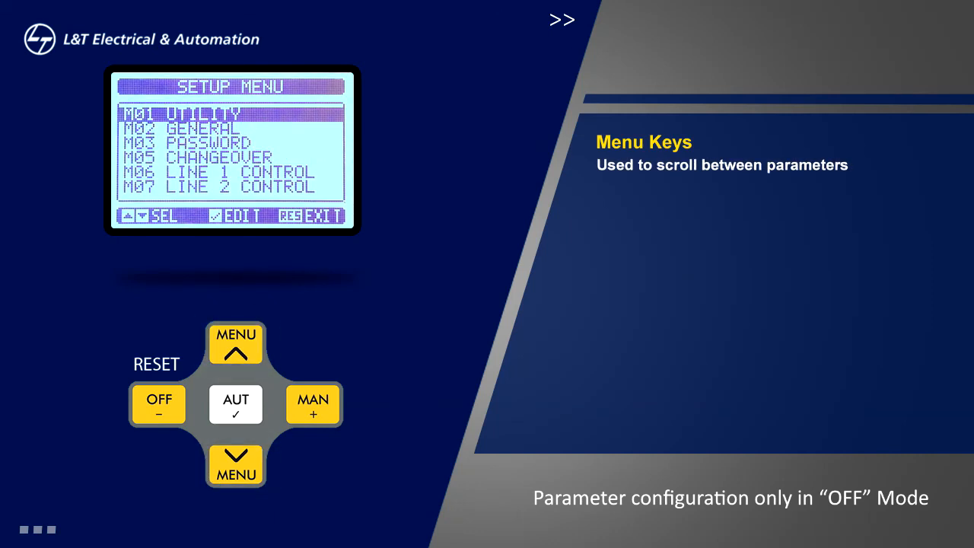